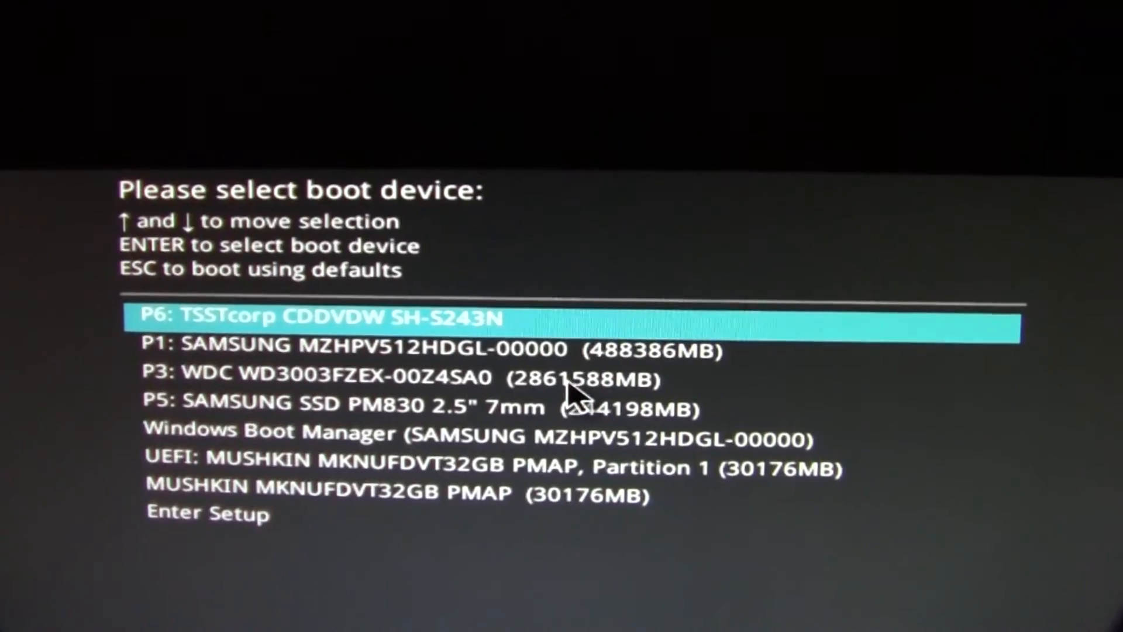
# Highlight the MUSHKIN MKNUFDVT32GB PMAP (30176MB) entry, not the UEFI one, as boot device.
pyautogui.press('Down')
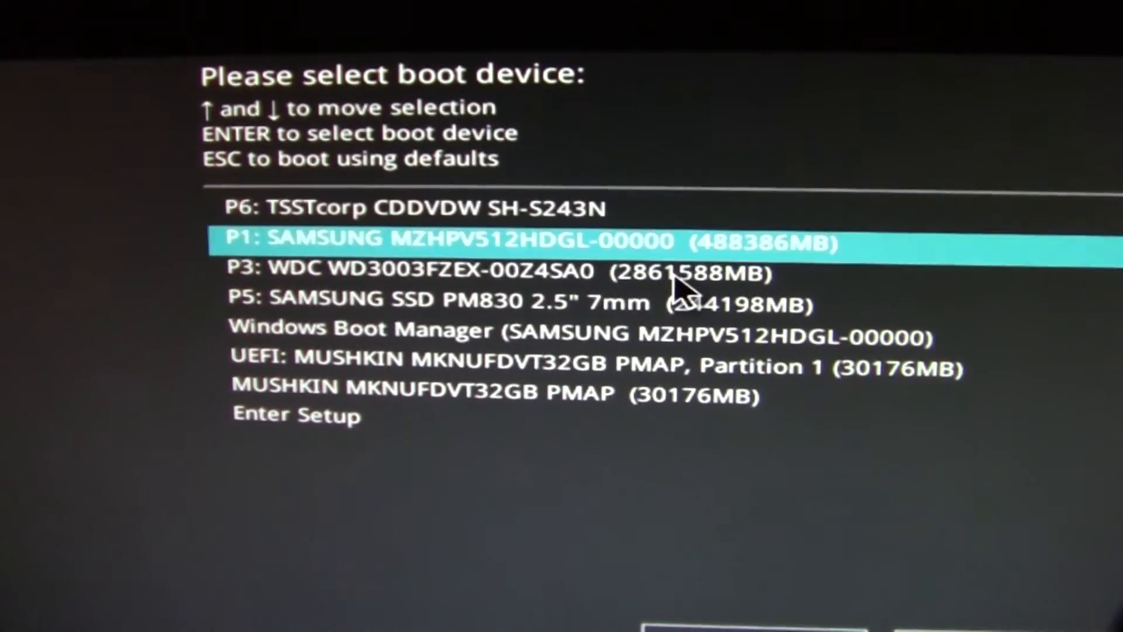
pyautogui.press('down')
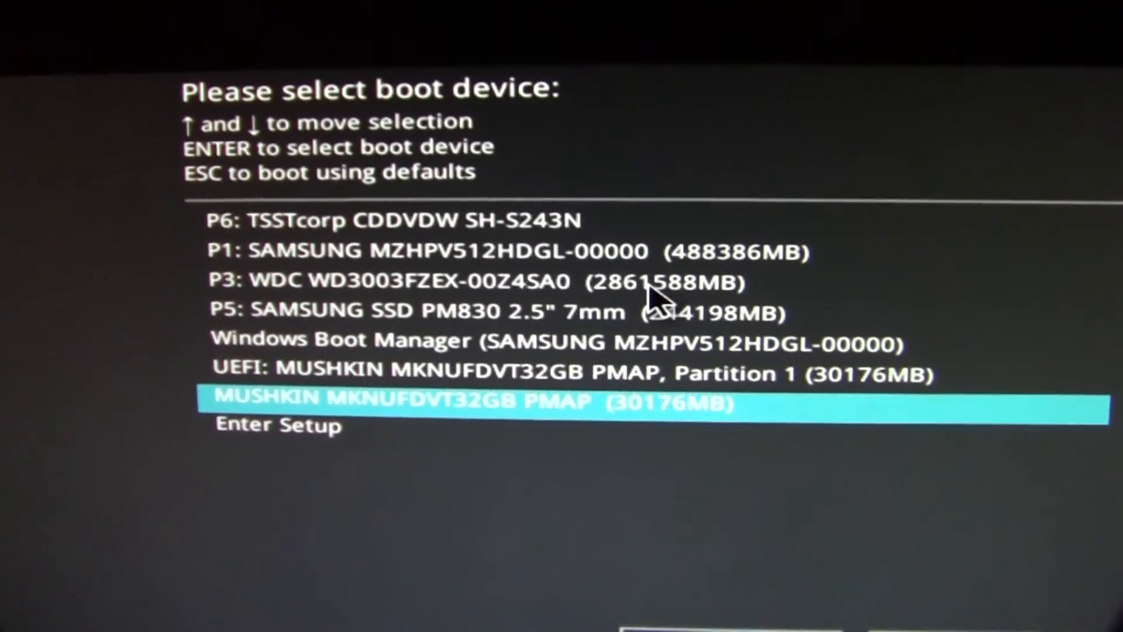